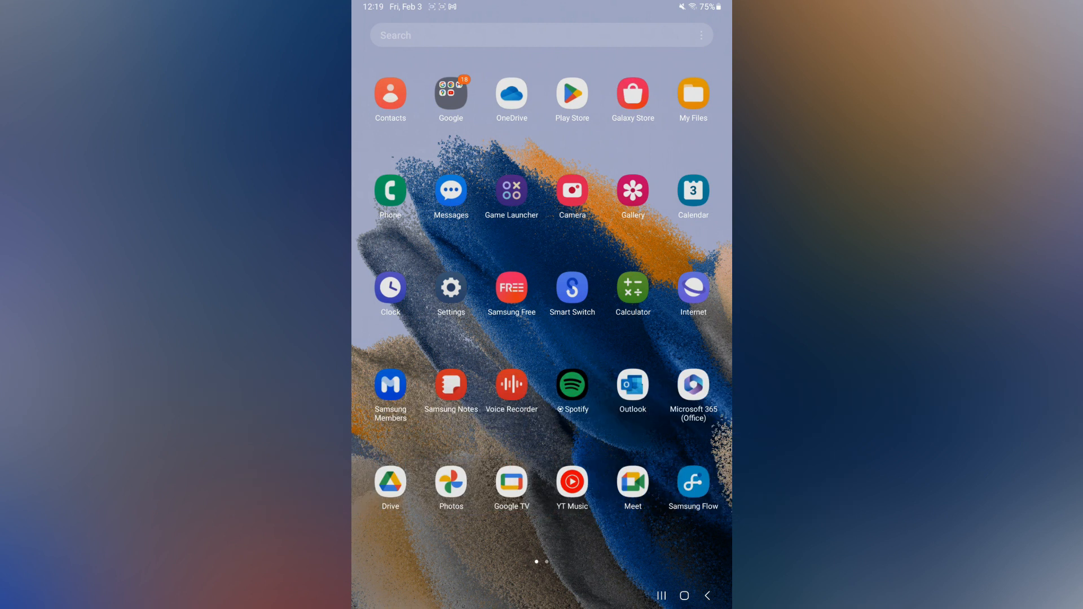
Launch the Settings app from the home screen app grid.
click(450, 287)
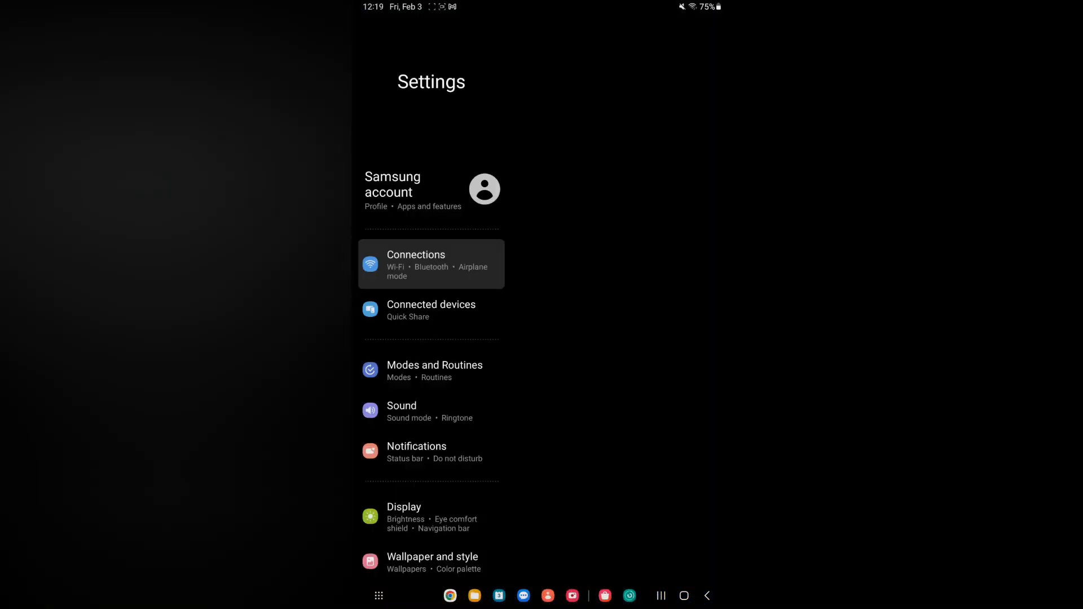
Tap Connections, scroll down the Settings list, and open Accessibility.
click(416, 264)
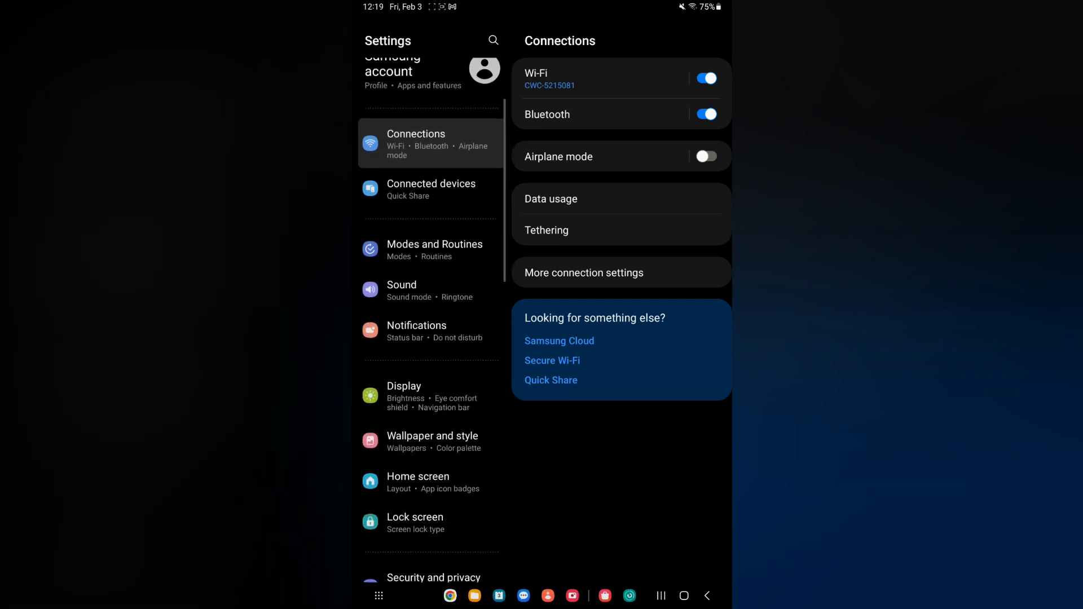
scroll(down, 3)
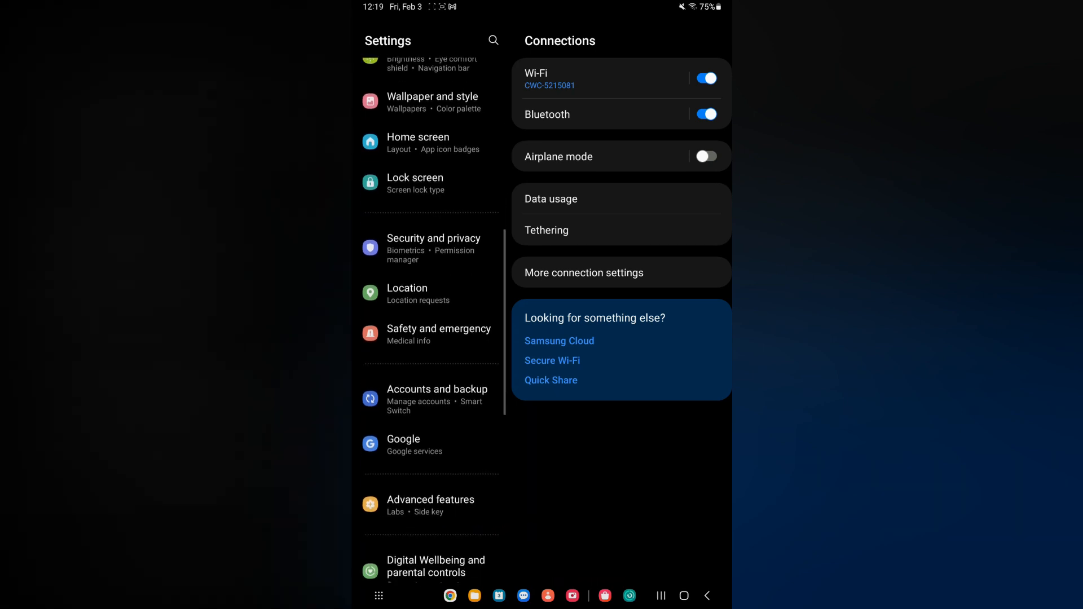
scroll(down, 3)
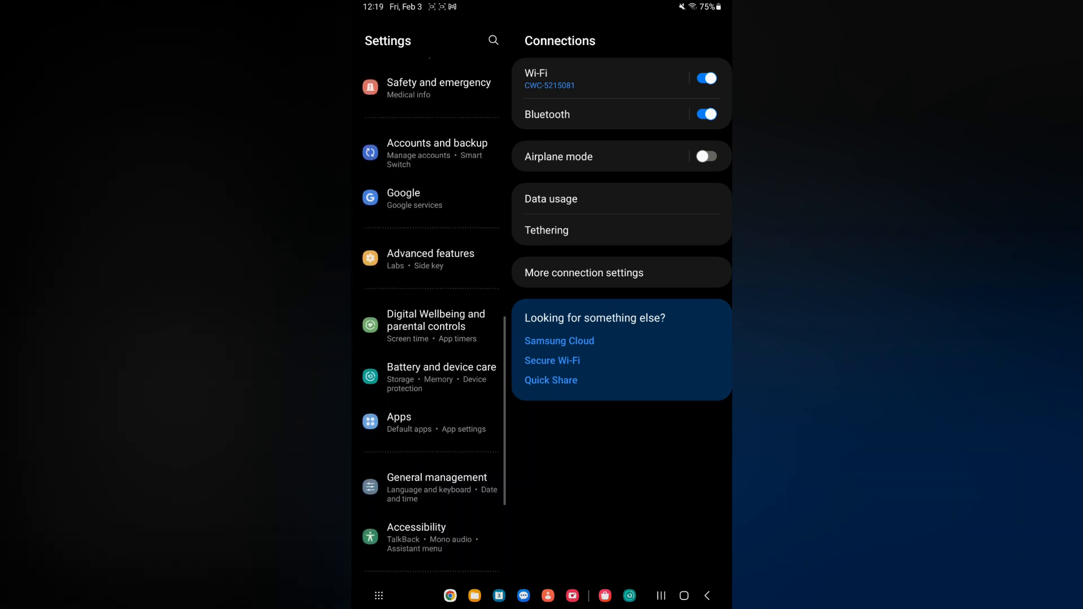
click(416, 538)
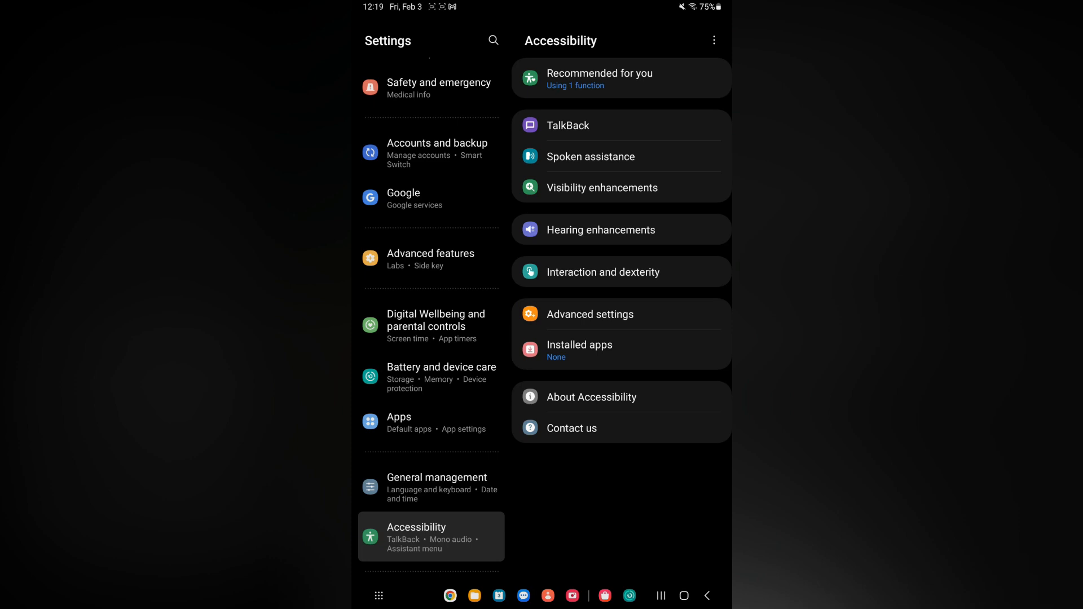
Open Visibility enhancements > High contrast keyboard and switch it off.
click(601, 188)
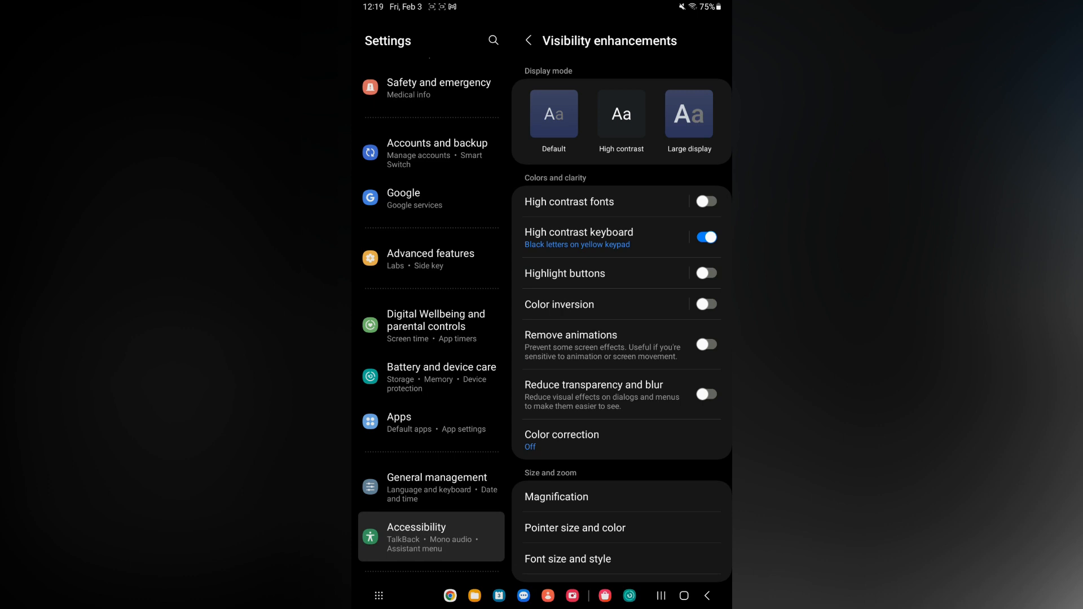
click(579, 231)
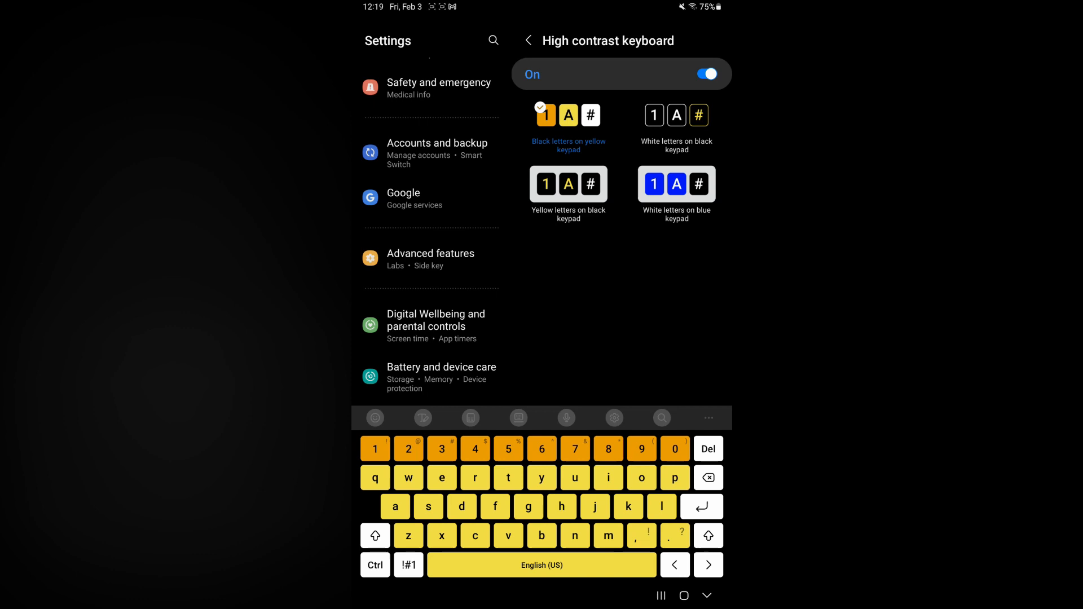
click(704, 74)
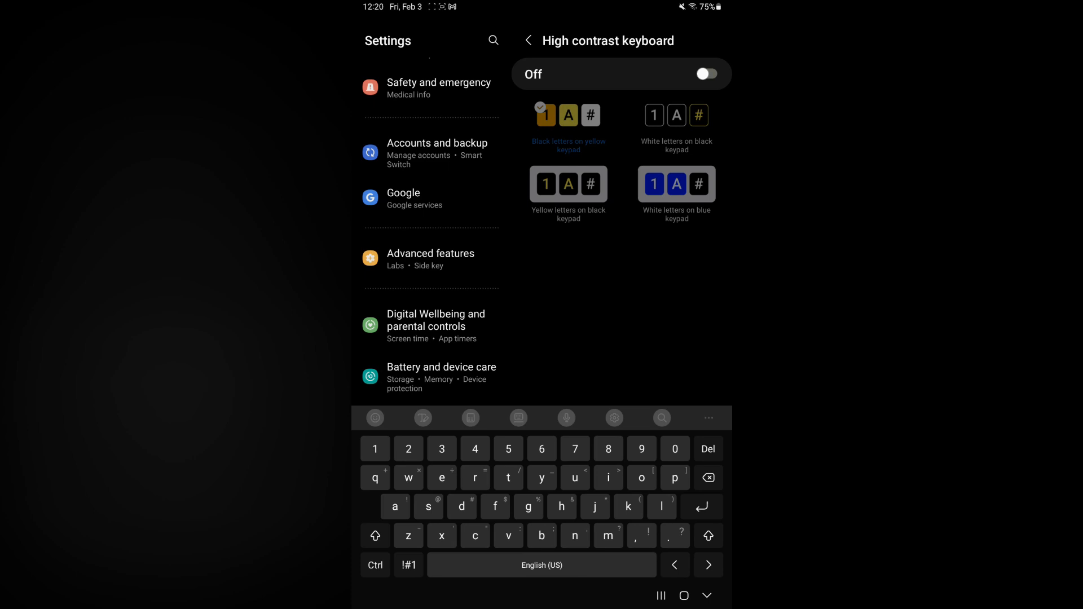
Turn the high contrast keyboard back on with white letters on black keypad.
click(705, 74)
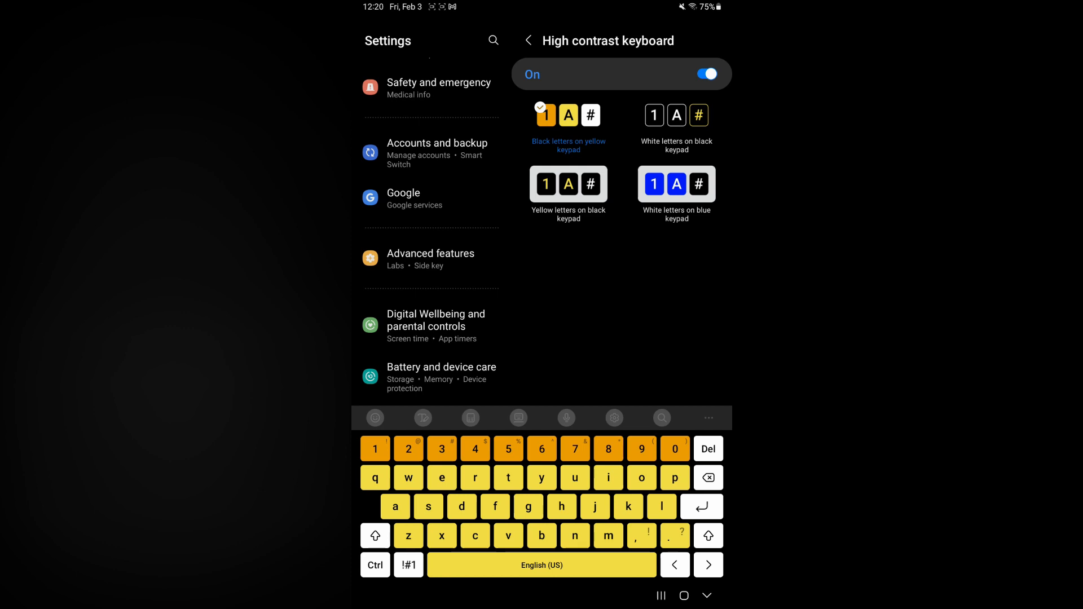
click(677, 115)
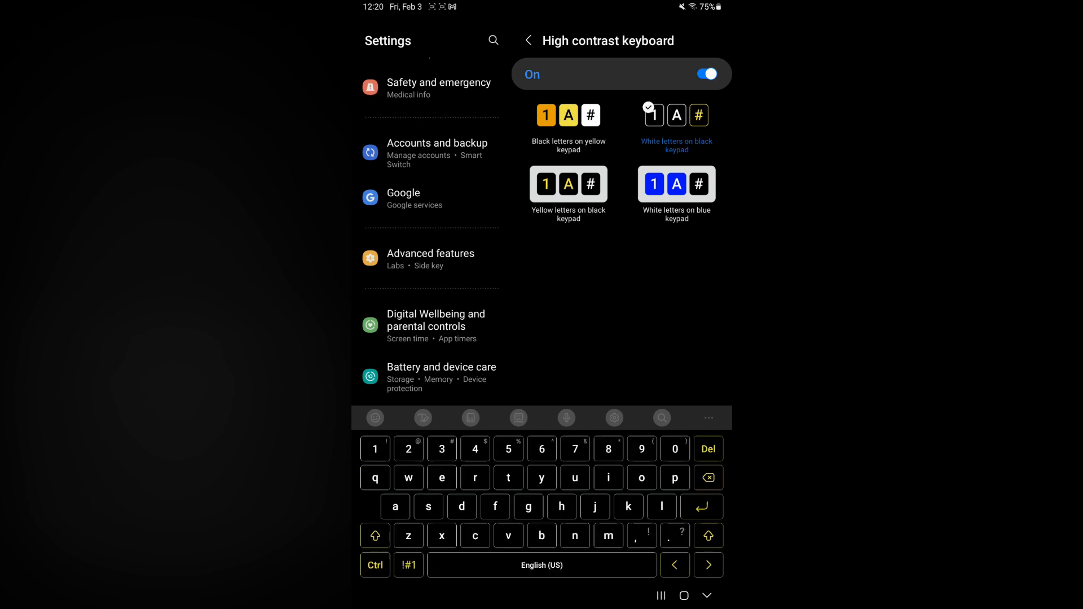
Try white-on-blue, then settle on yellow letters on a black keypad.
click(676, 184)
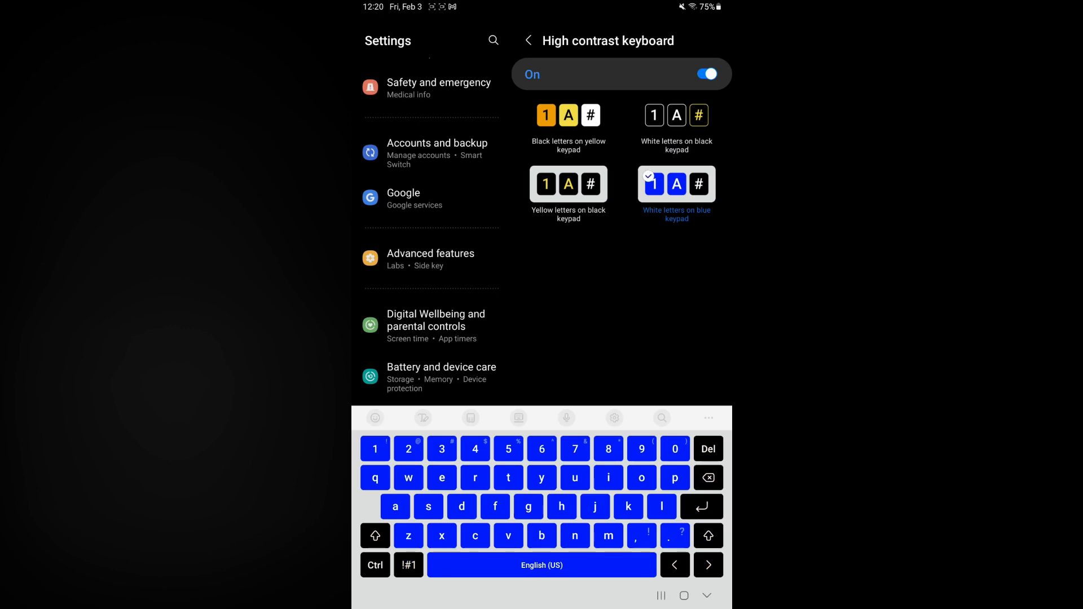
click(568, 183)
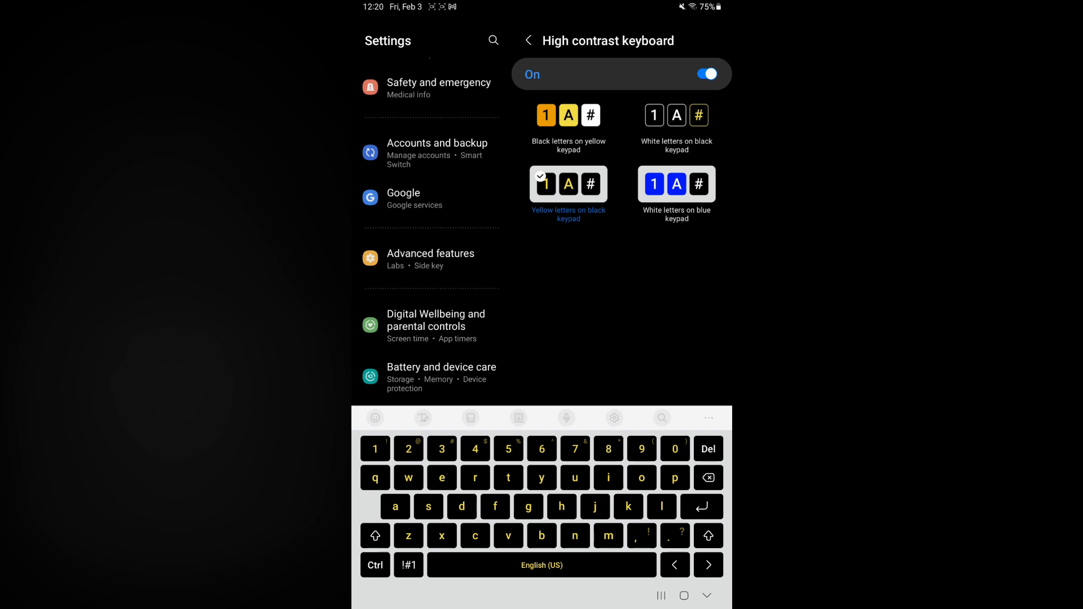